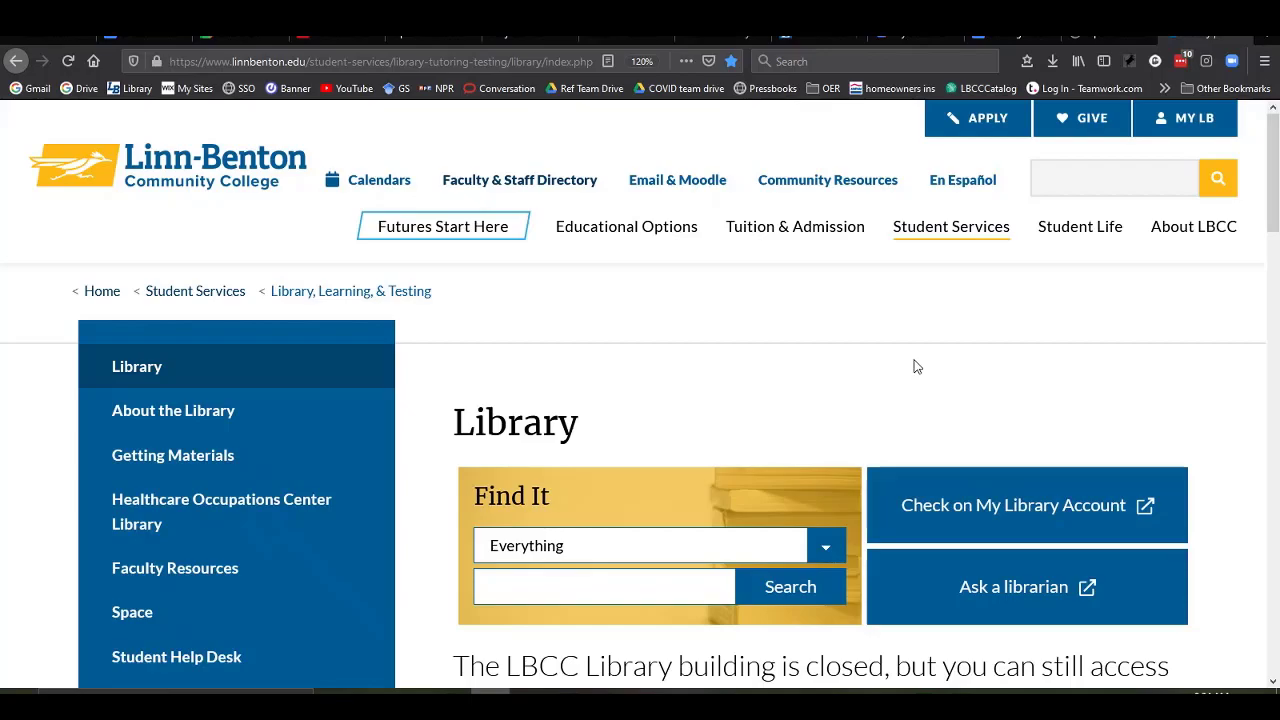
mouse_move(923, 364)
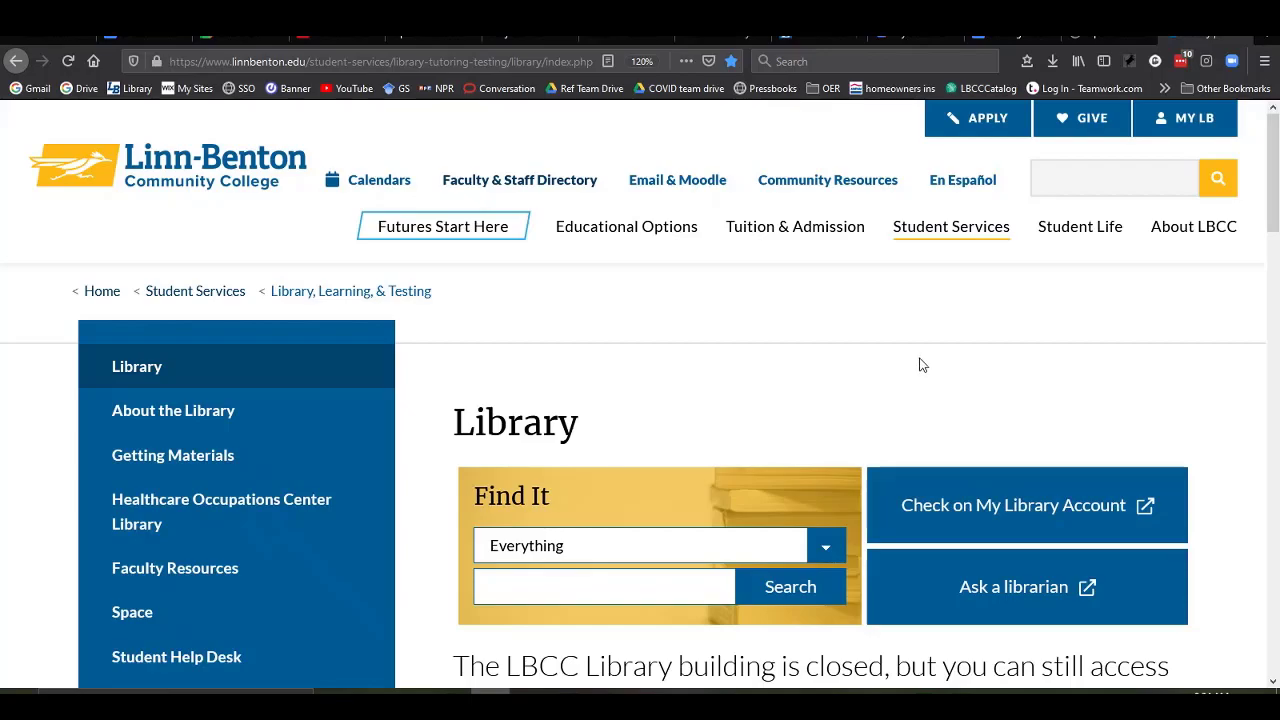
Scroll to Research Tools on the LBCC Library page and choose All Databases
scroll("down", 3)
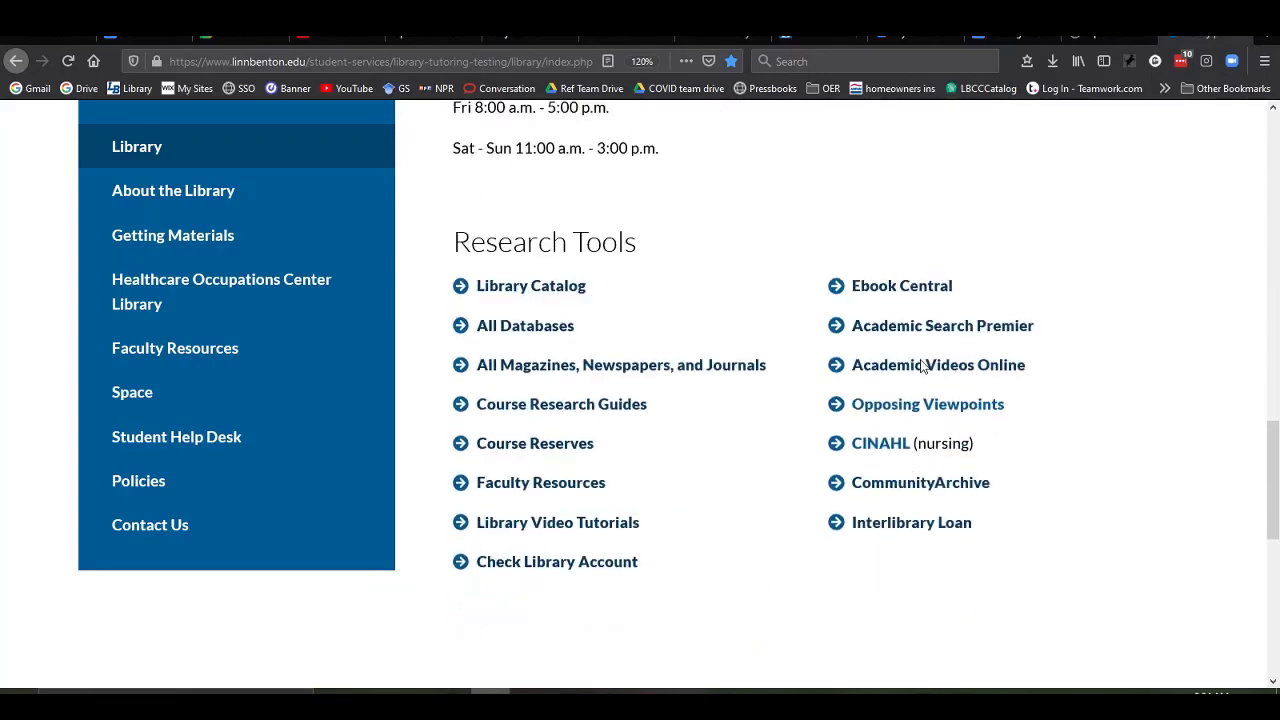
scroll("down", 3)
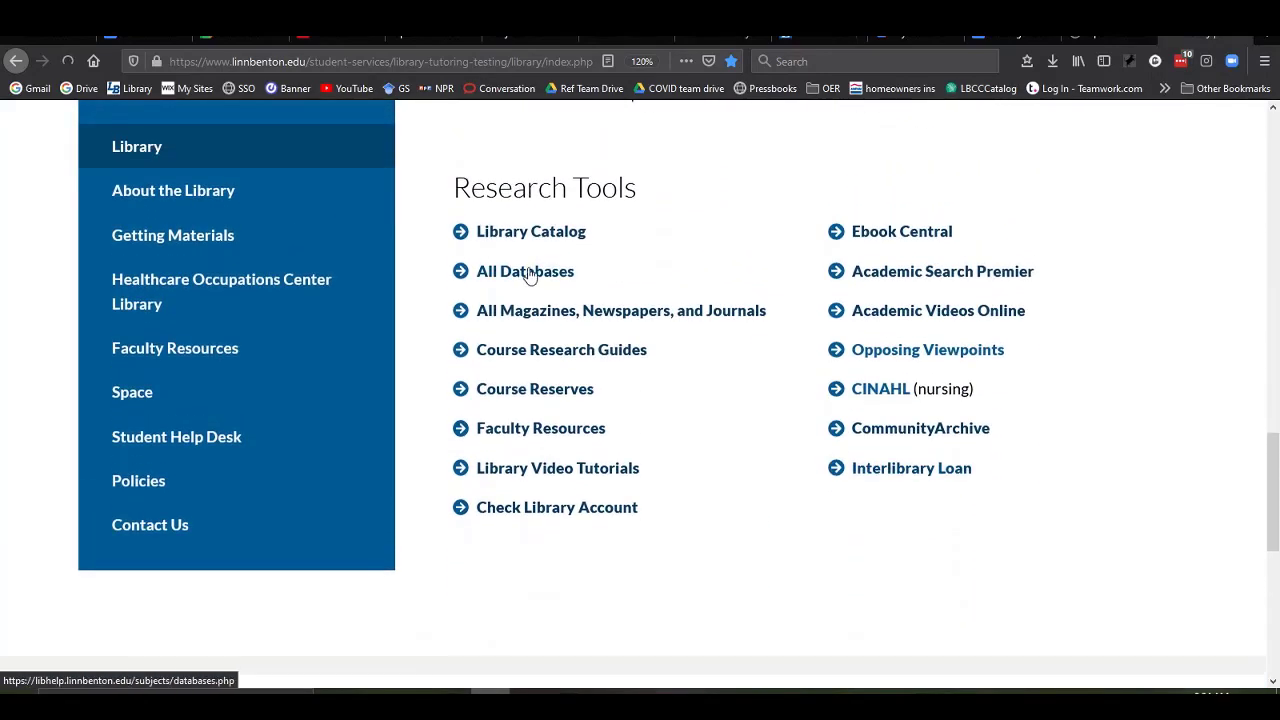
left_click(526, 271)
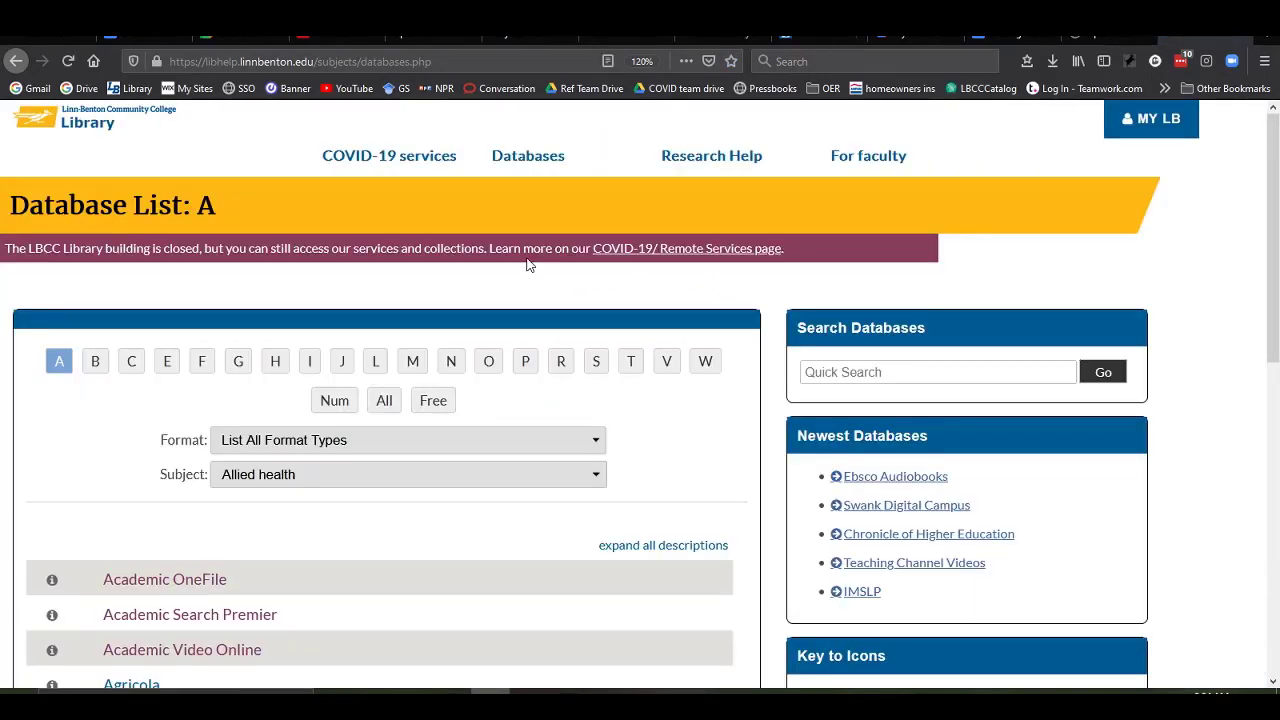
Filter the database list to Business/Economics and open Business Source Premier
left_click(407, 474)
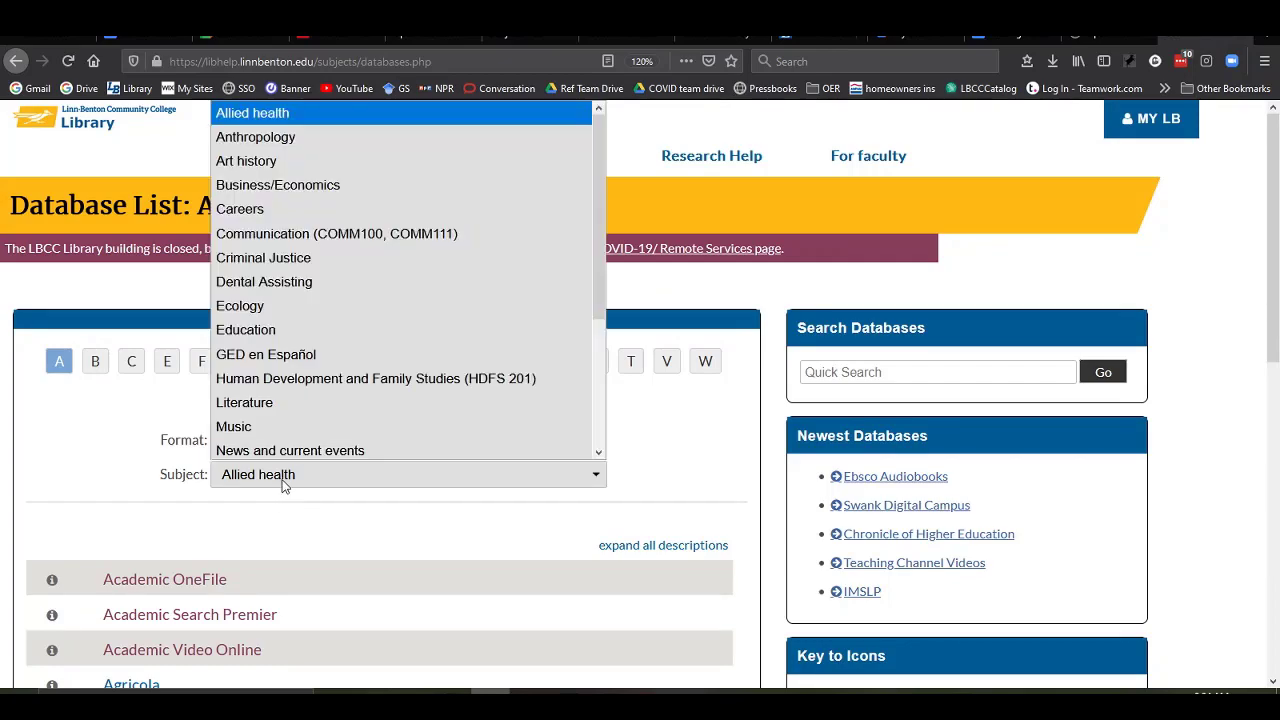
left_click(277, 184)
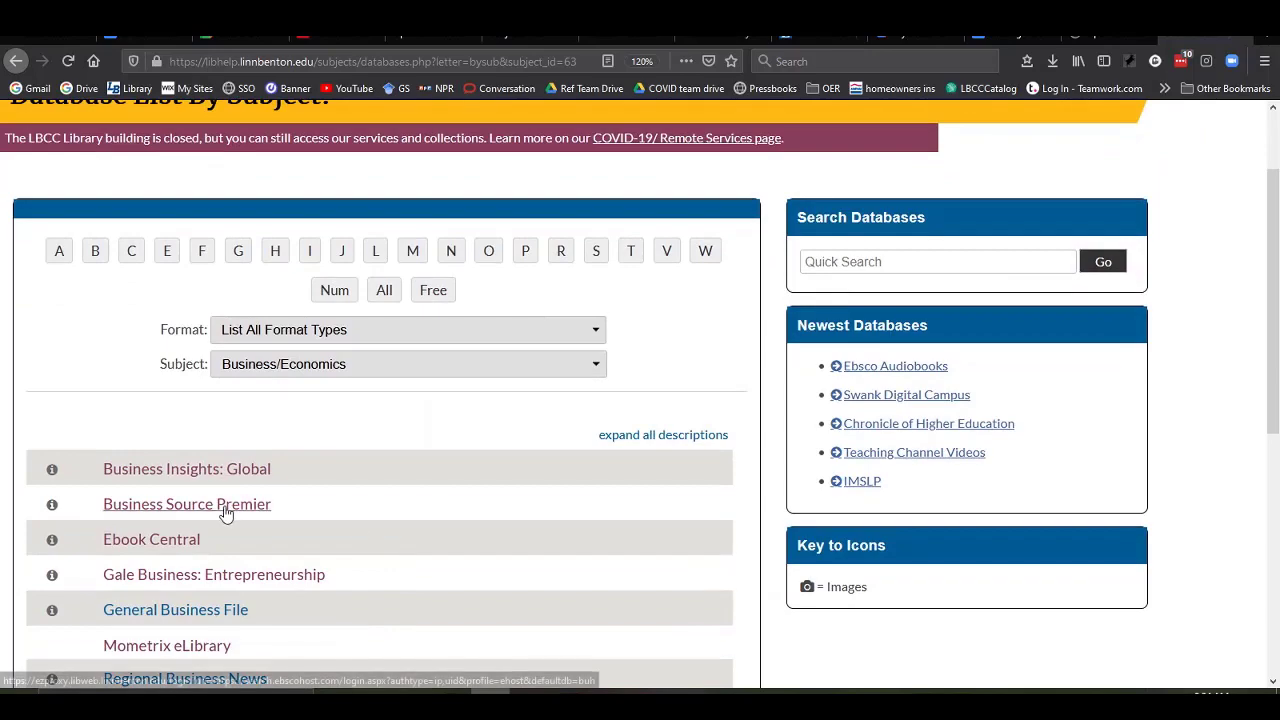
left_click(187, 504)
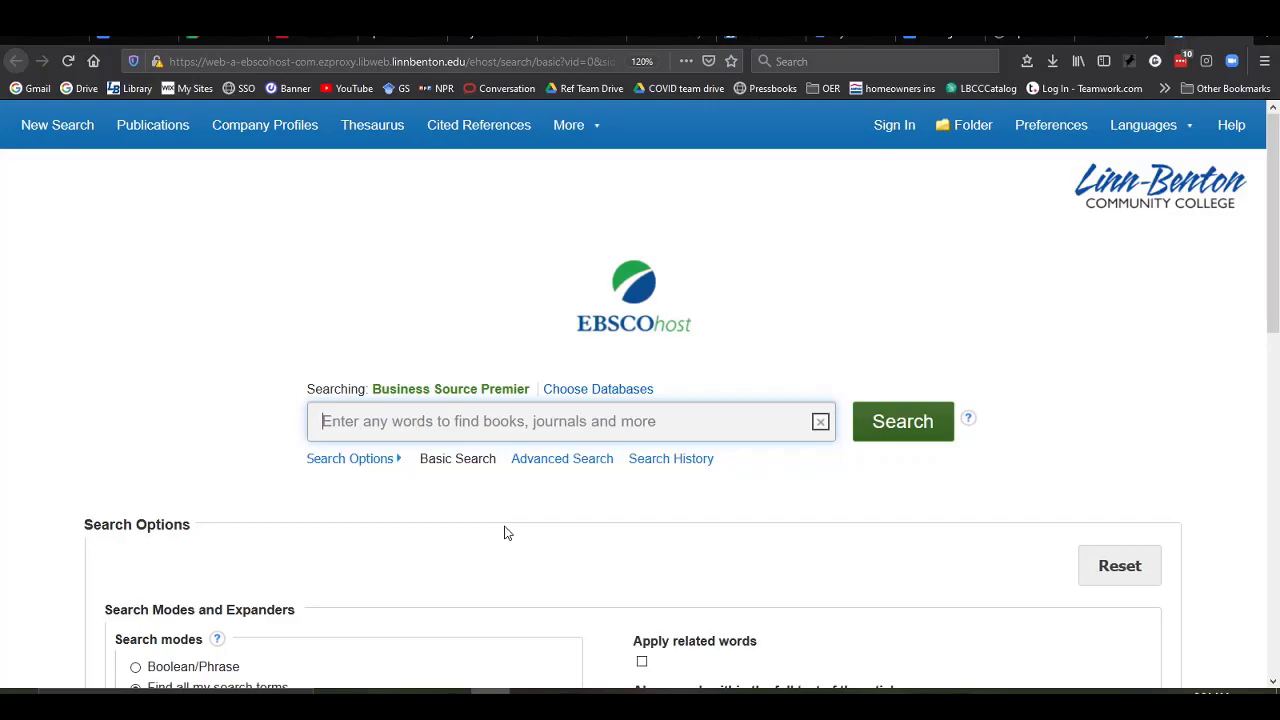
mouse_move(525, 513)
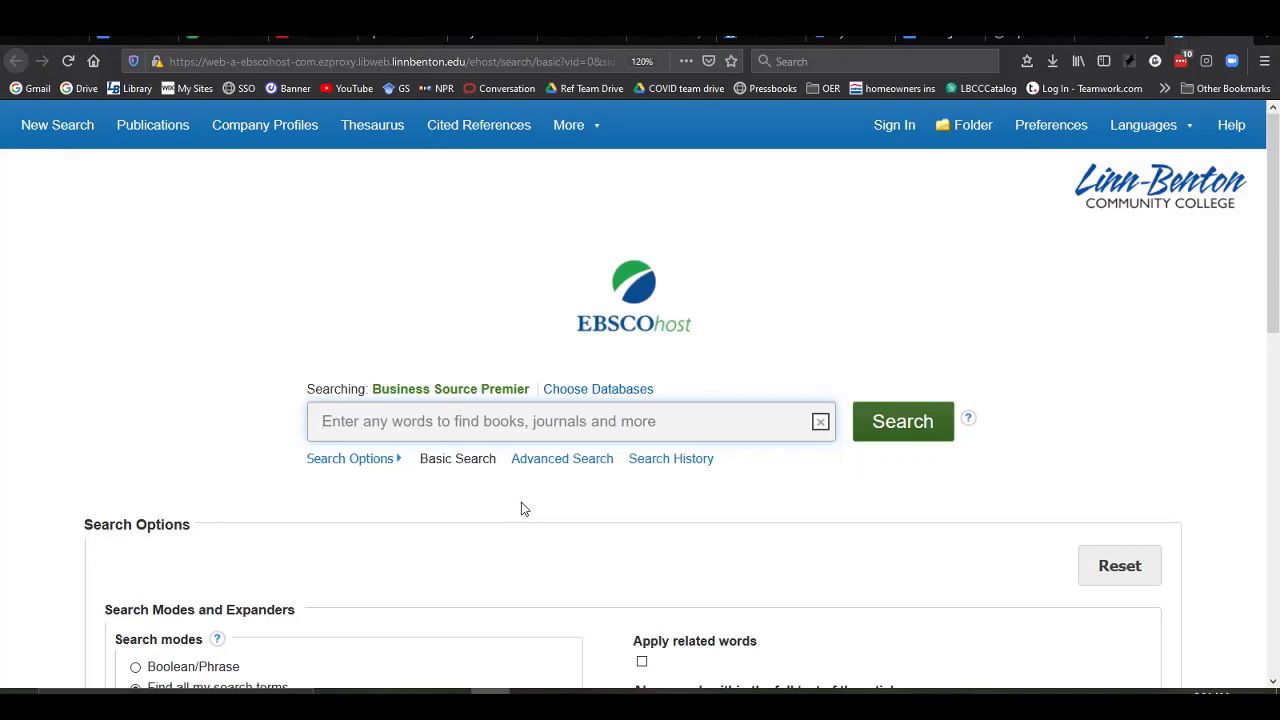
mouse_move(579, 469)
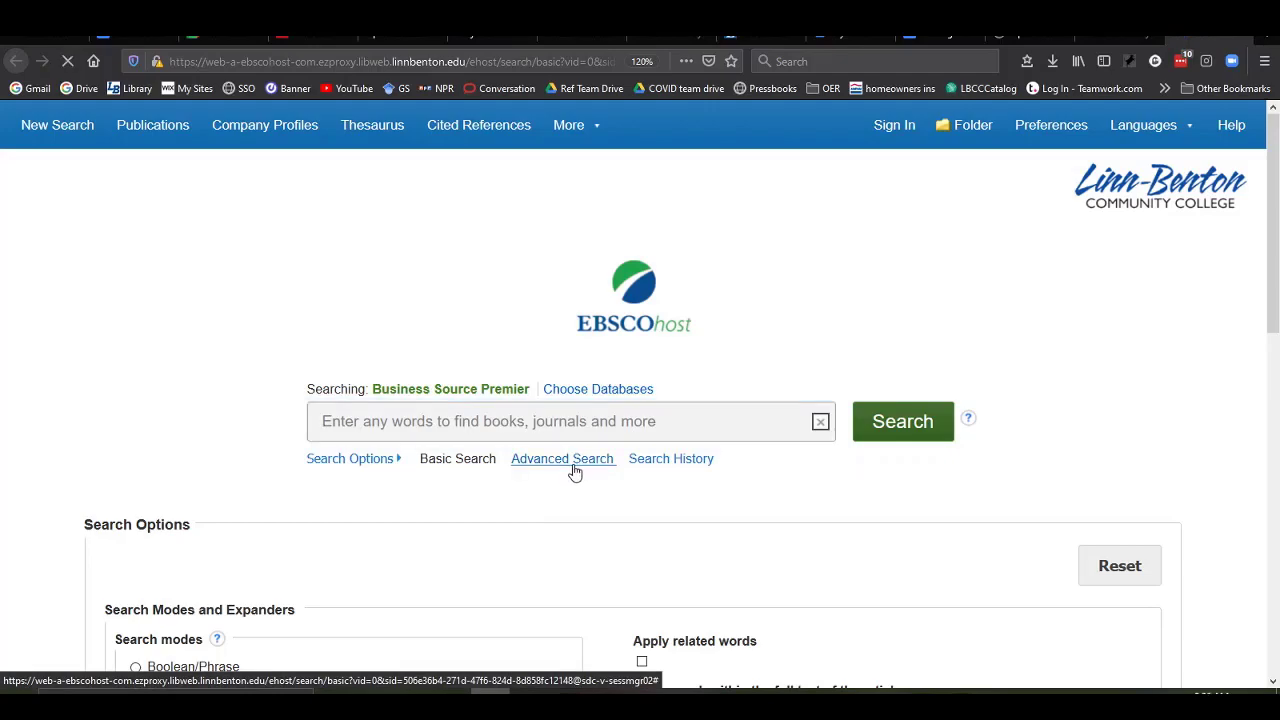
Run an advanced search with ticker symbol 'sbux' as the limiter
left_click(562, 459)
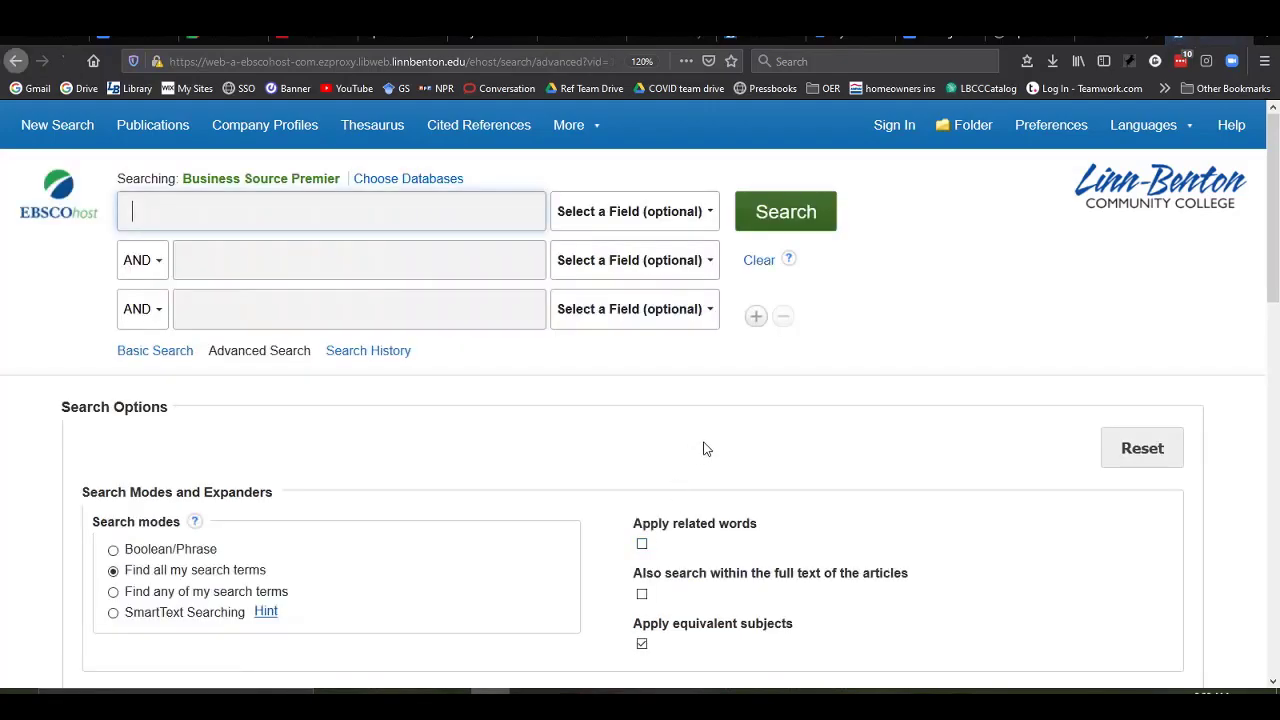
scroll("down", 3)
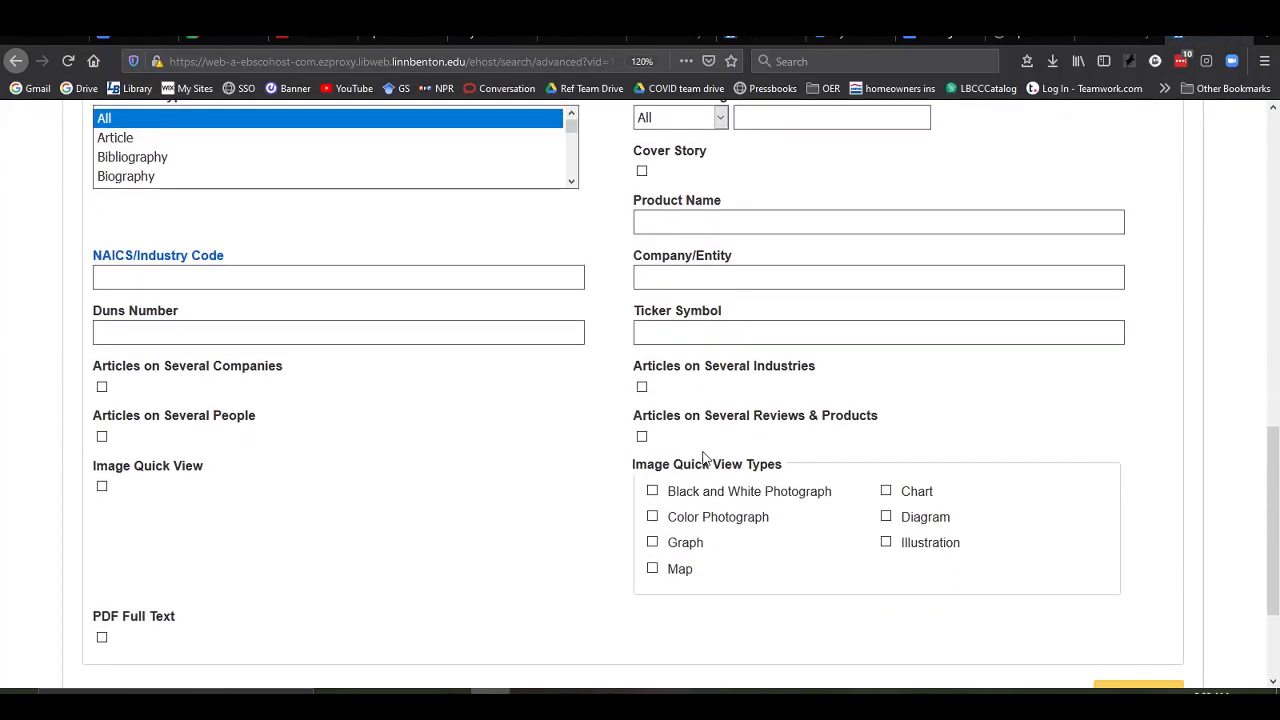
left_click(877, 332)
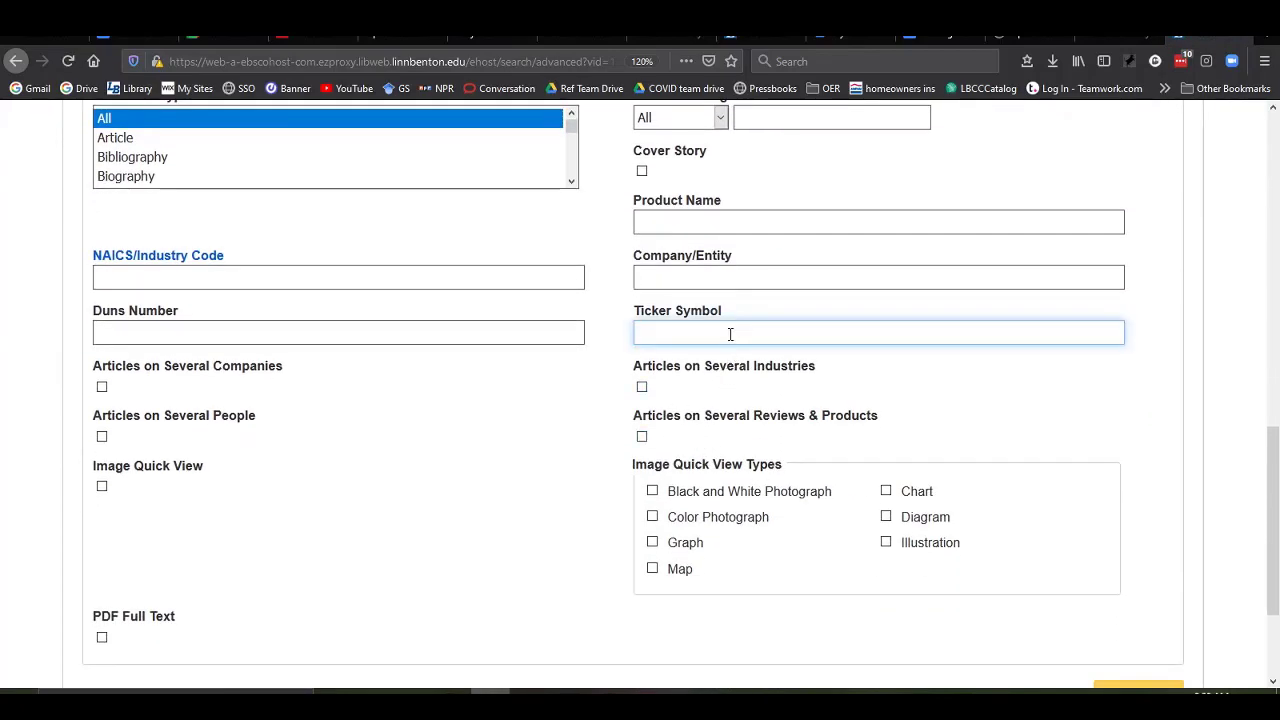
type("sb")
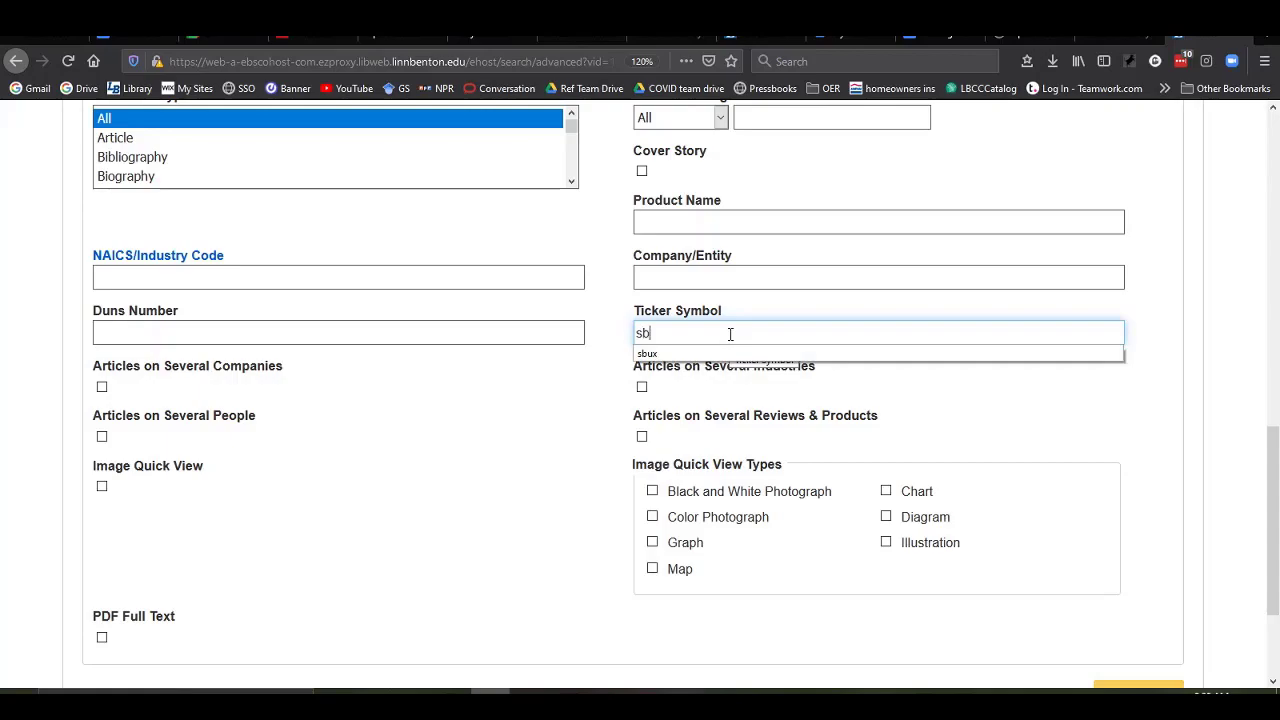
type("ux")
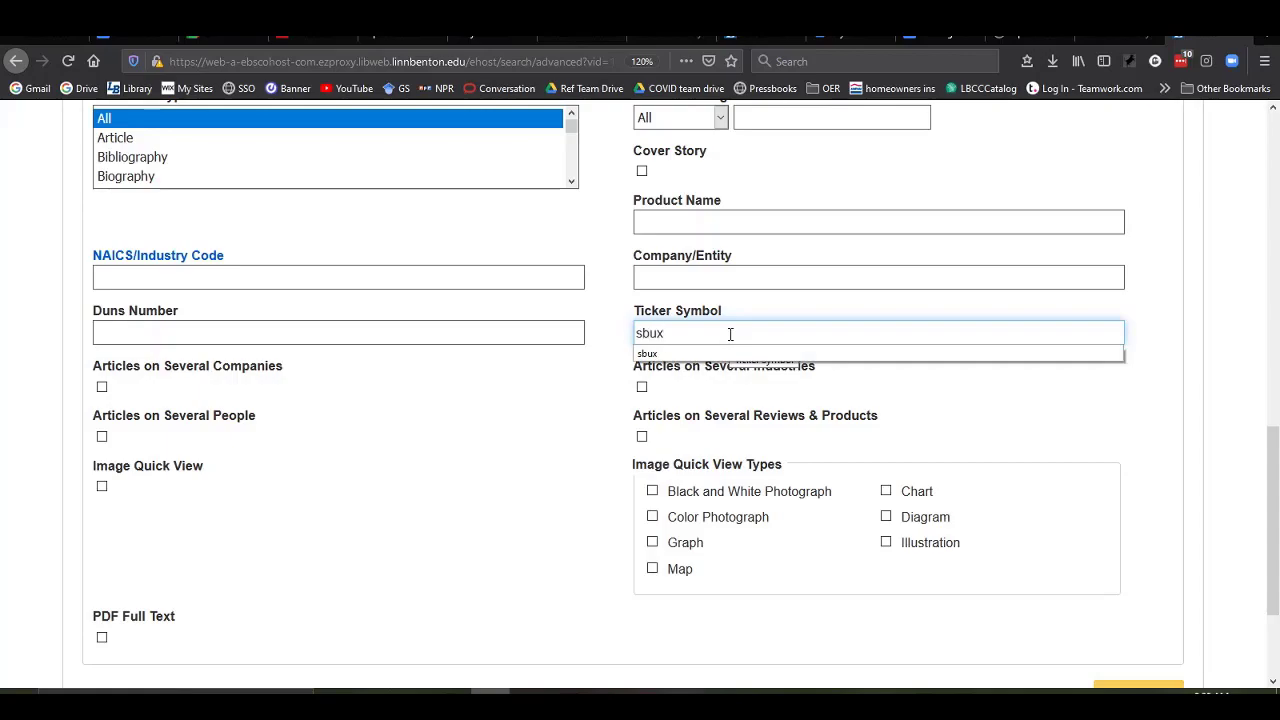
scroll("down", 3)
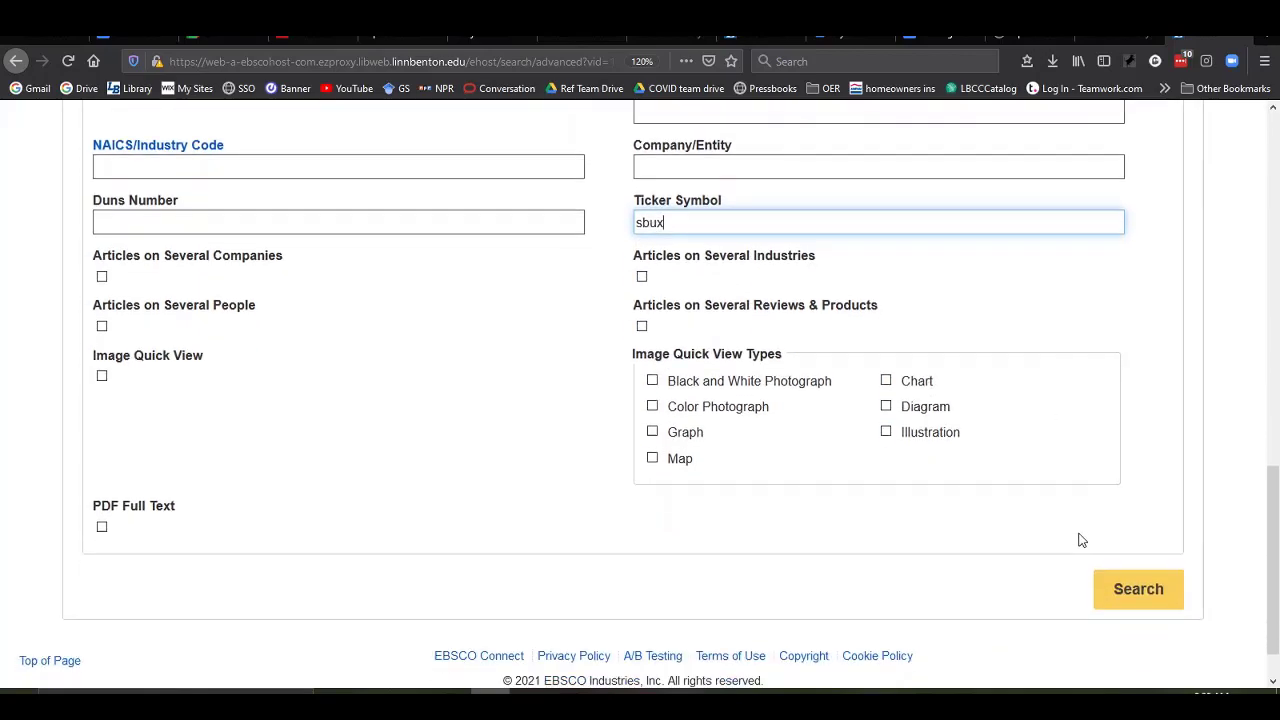
left_click(1138, 589)
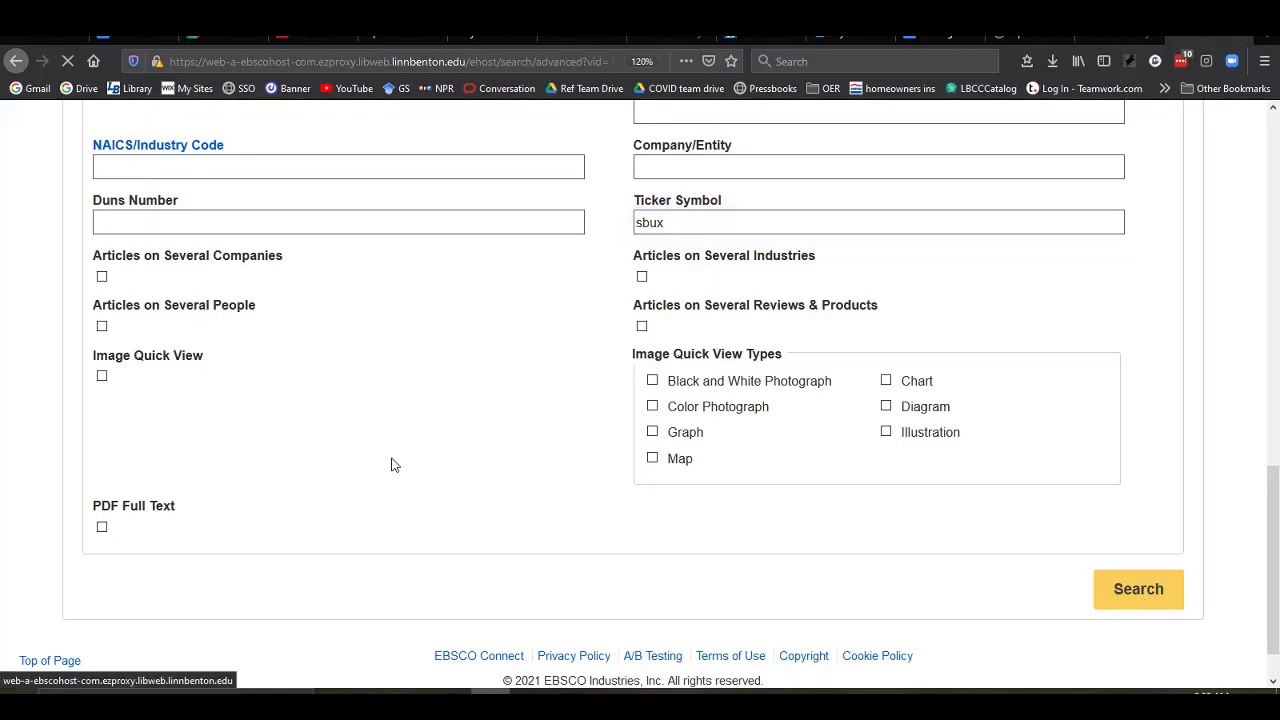
left_click(1138, 589)
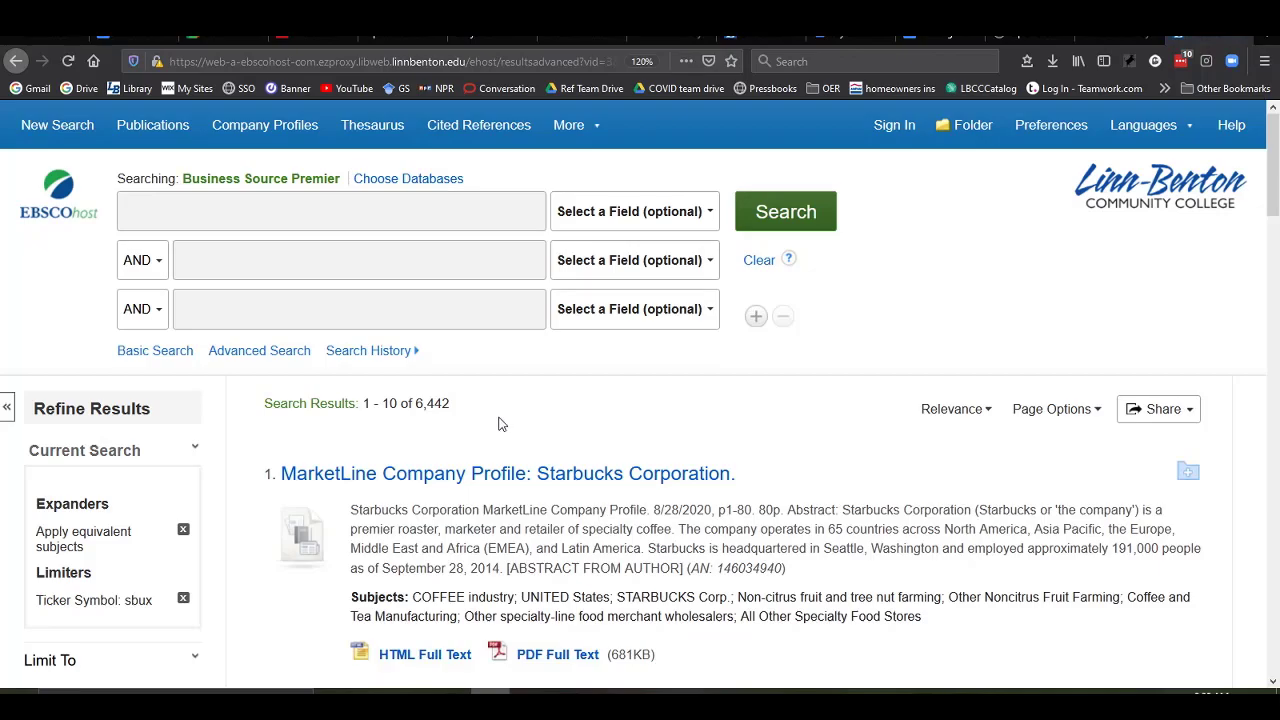
Scroll the 2018–2021 sbux results down toward the Source Types limiter
scroll("down", 3)
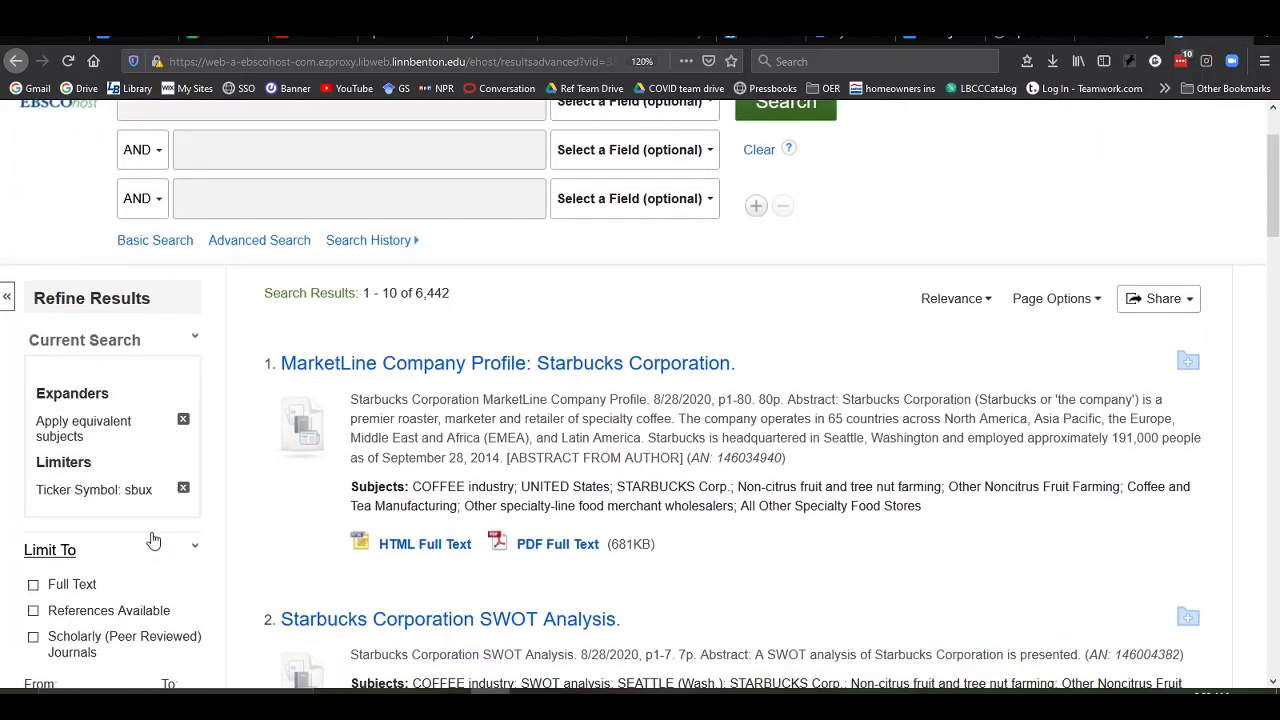
scroll("down", 3)
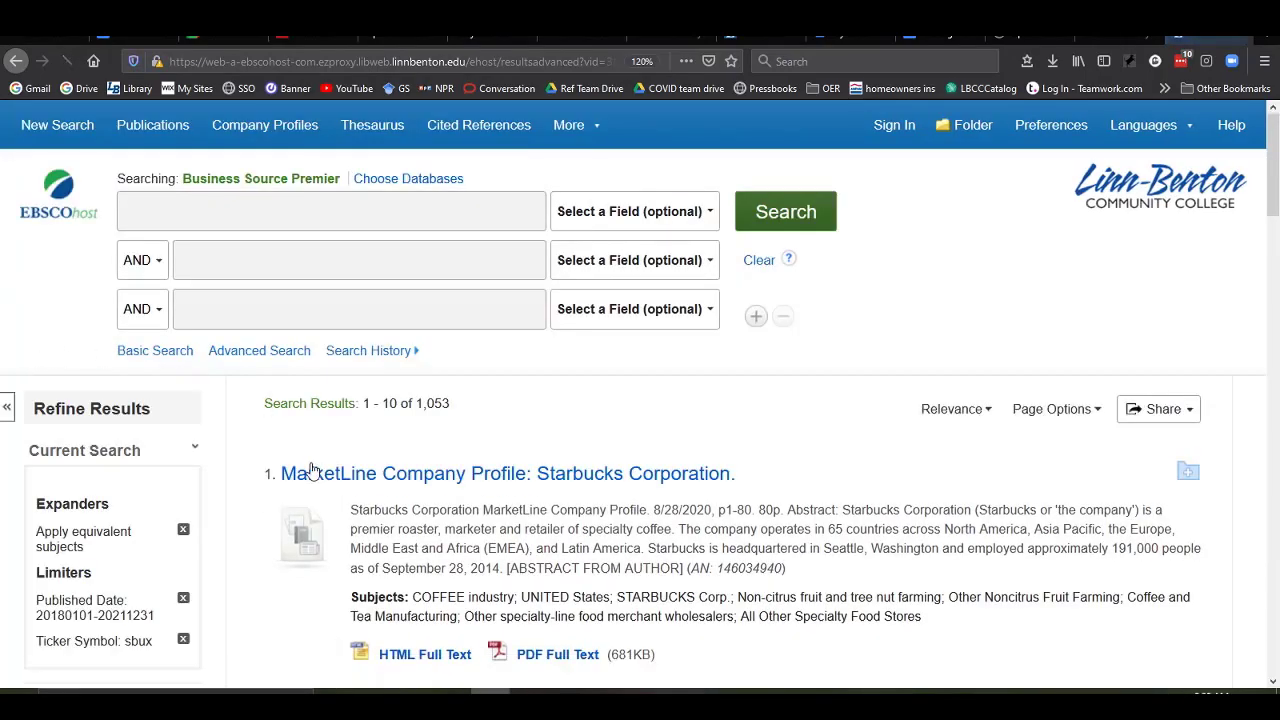
scroll("down", 3)
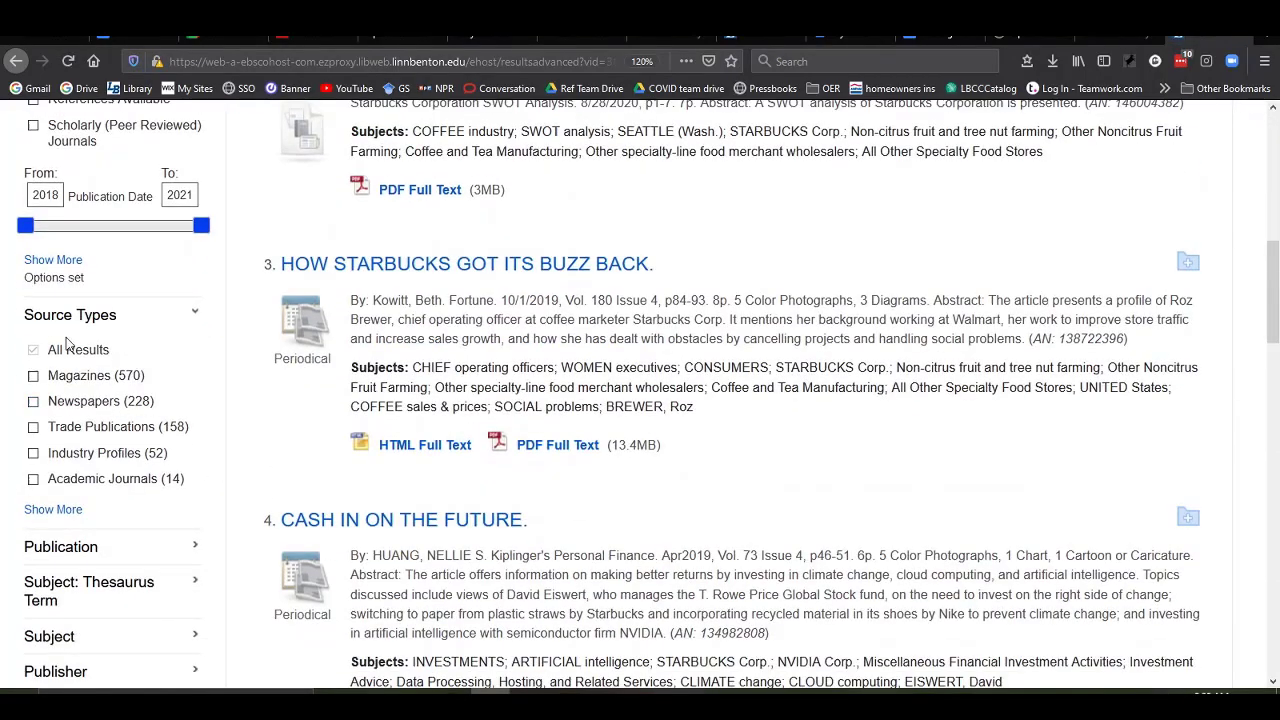
mouse_move(173, 317)
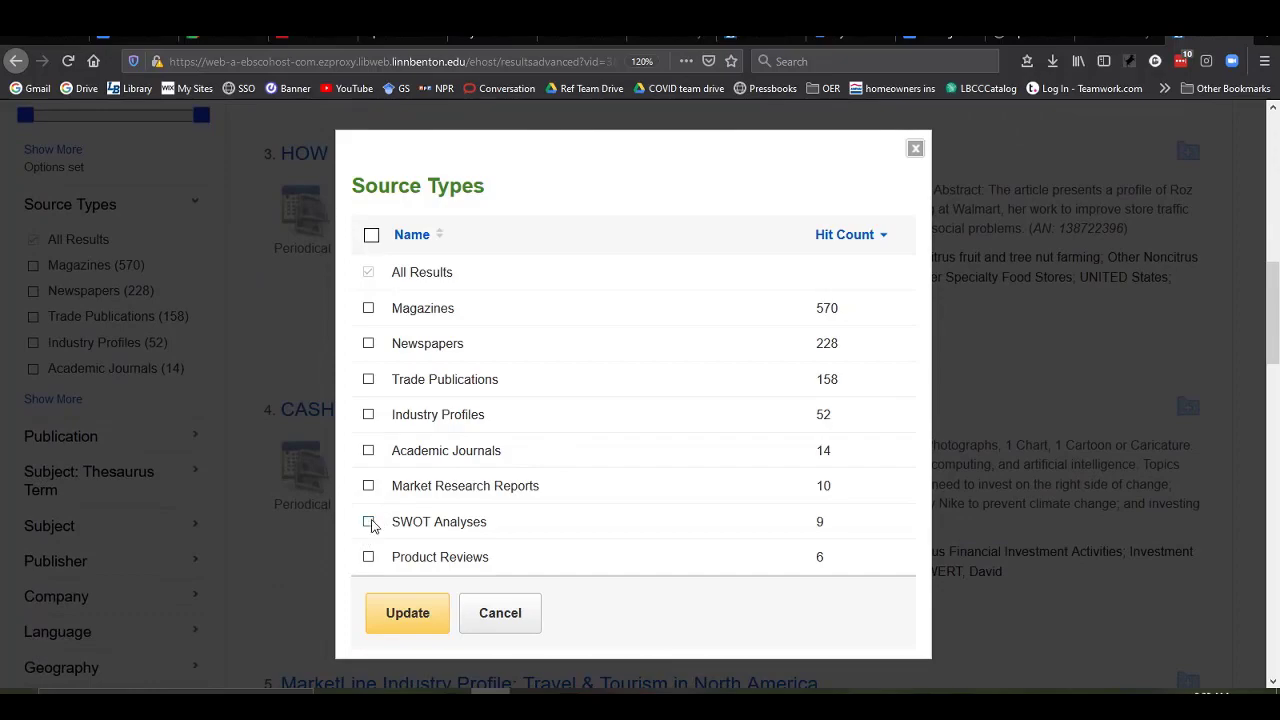
Limit the results to the SWOT Analyses source type and update
left_click(368, 522)
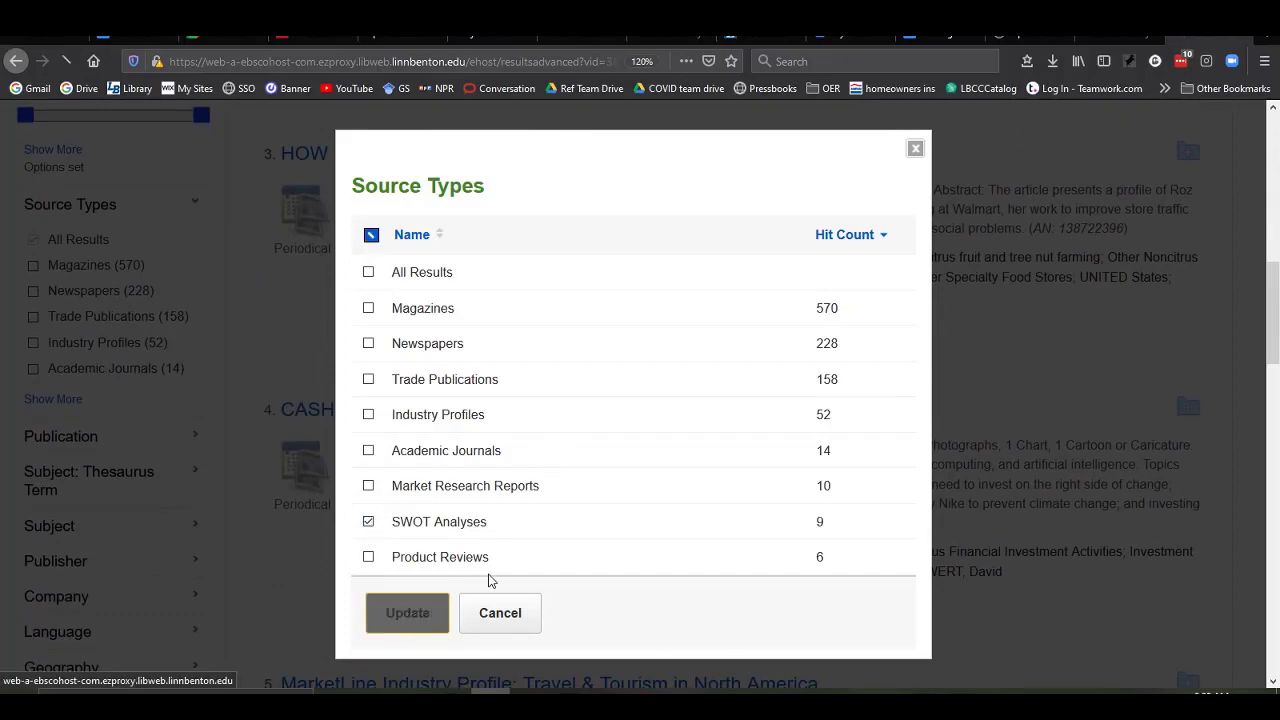
left_click(406, 613)
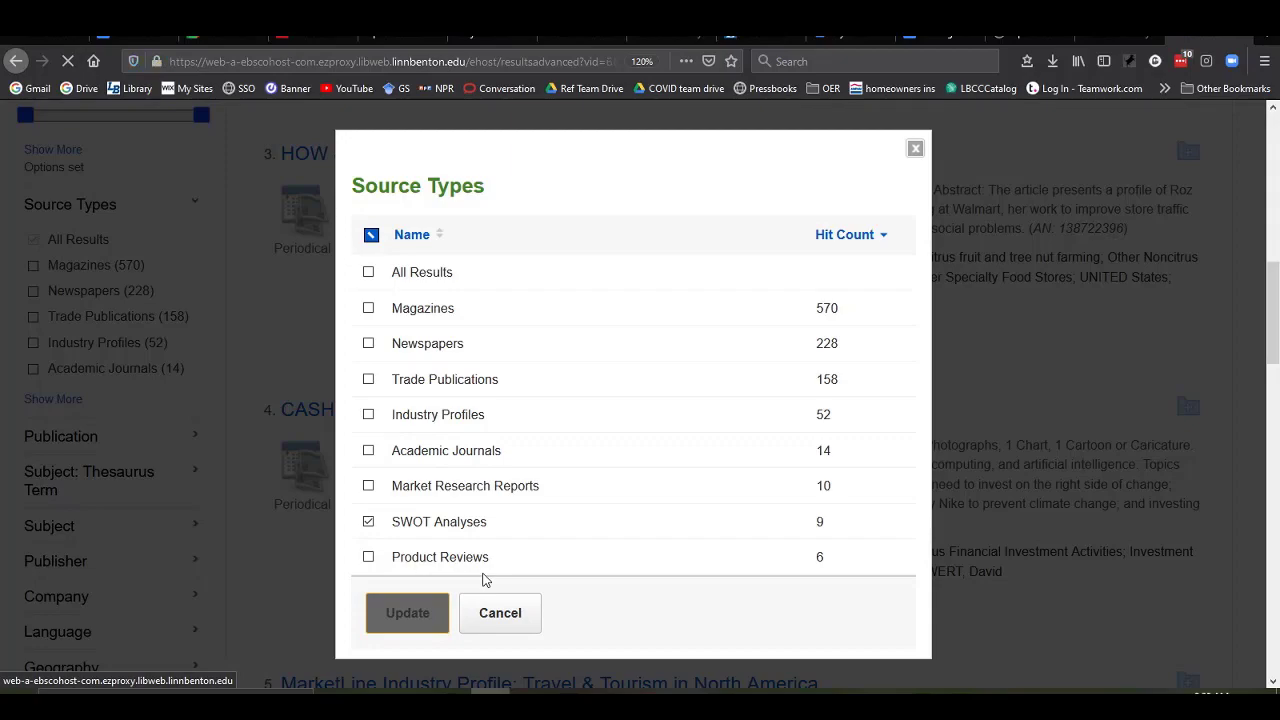
left_click(407, 612)
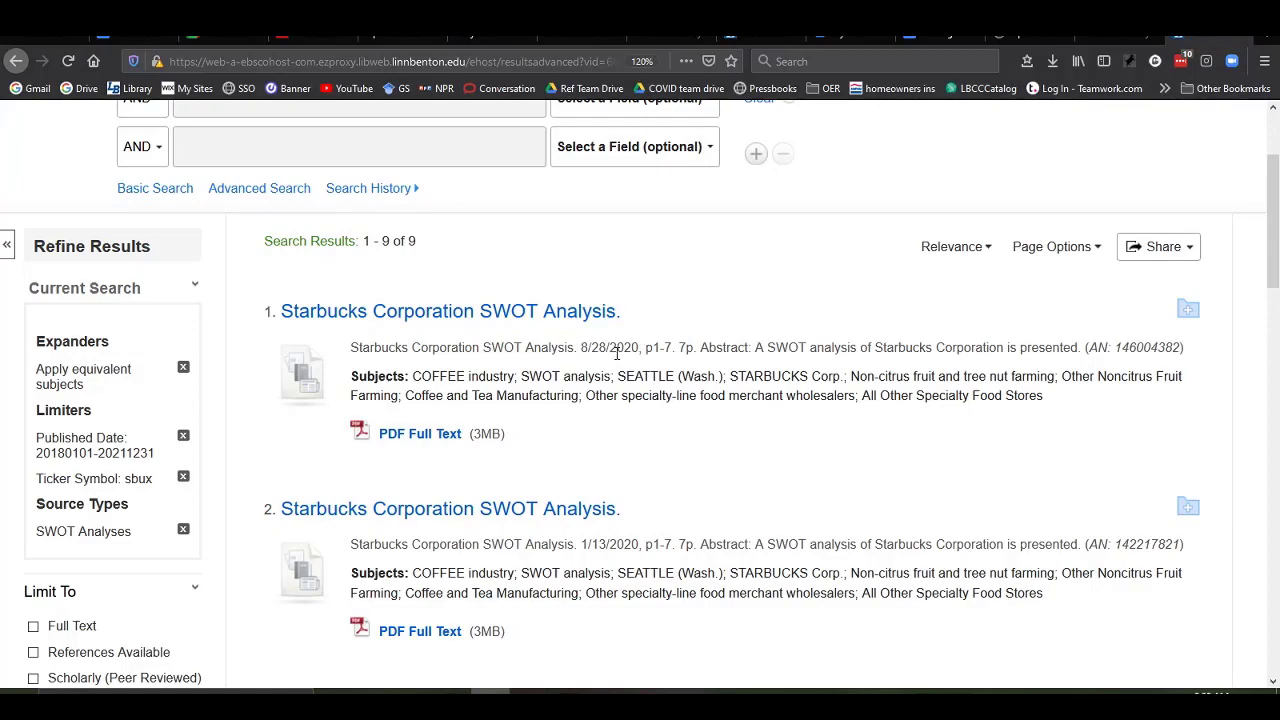
mouse_move(420, 434)
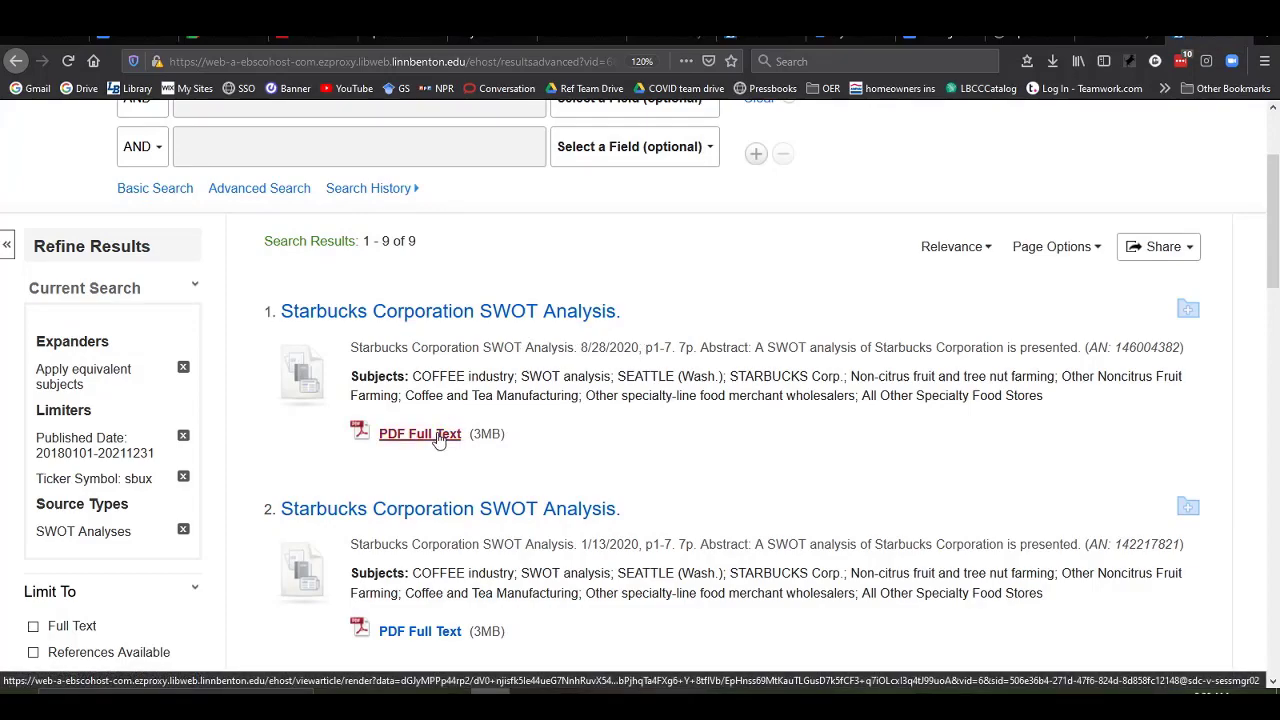
Open the August 2020 Starbucks SWOT Analysis PDF and scroll to its Strength section
left_click(418, 434)
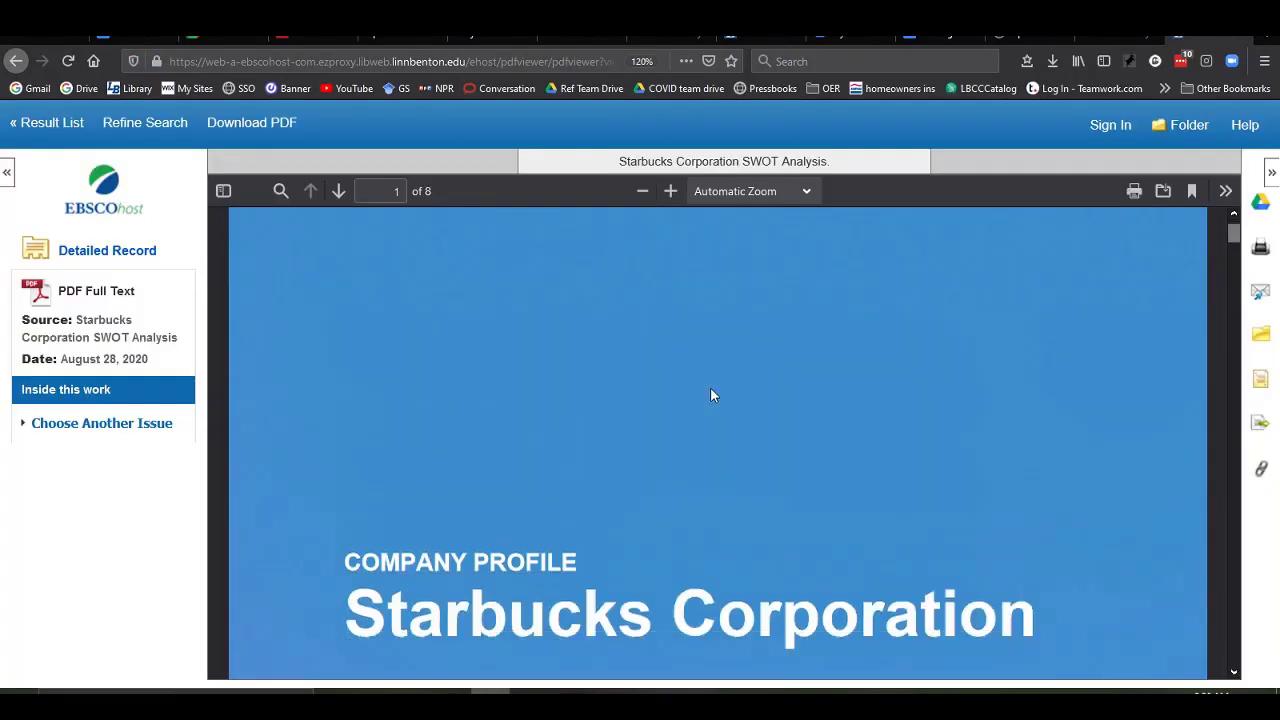
scroll("down", 3)
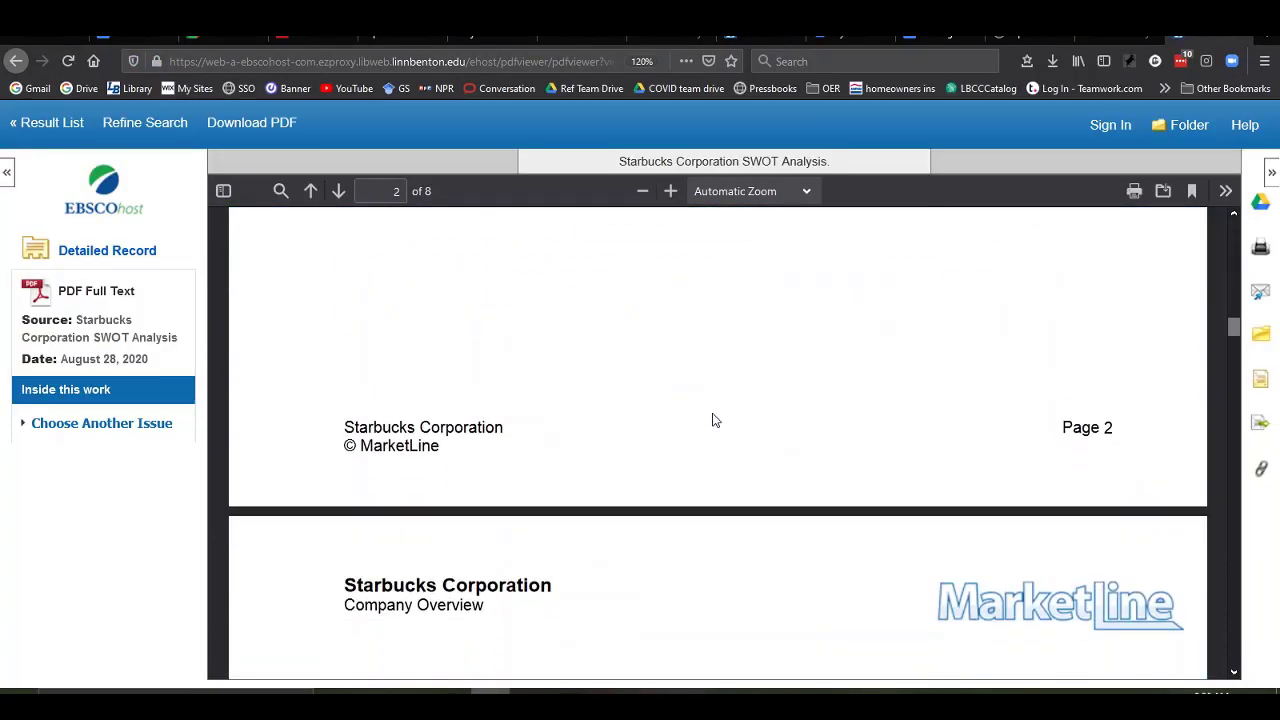
scroll("down", 3)
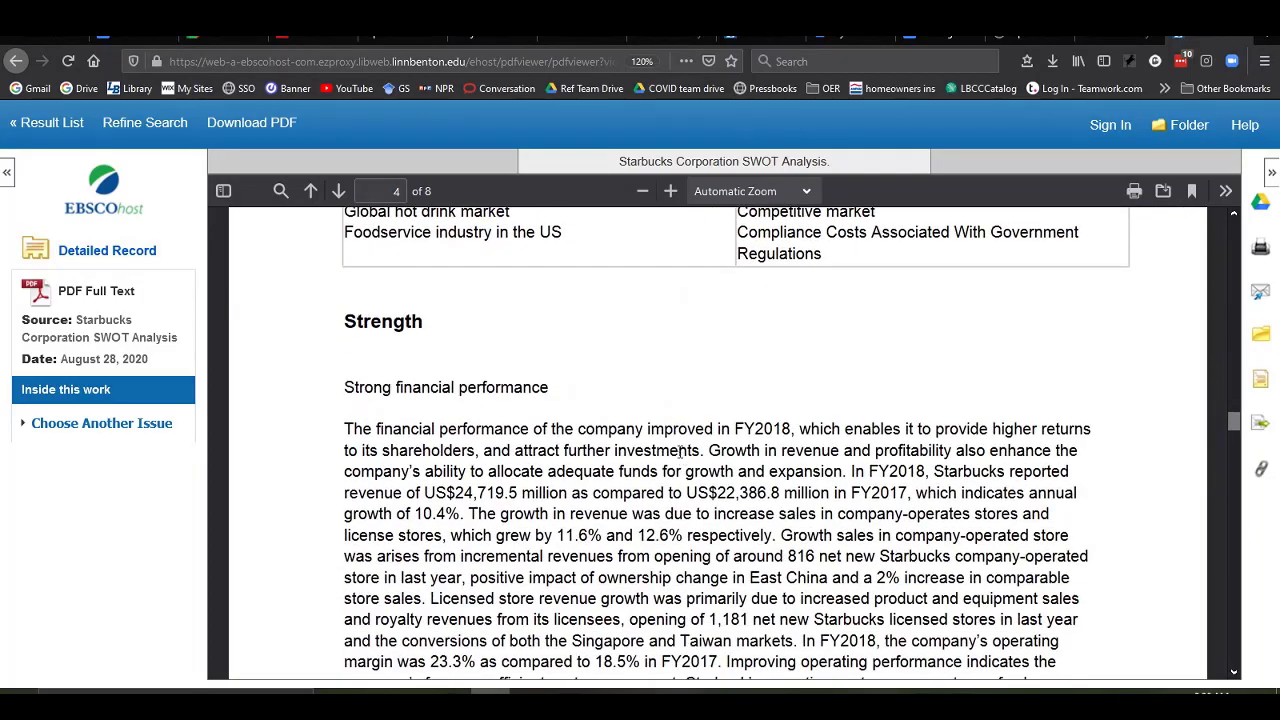
scroll("down", 3)
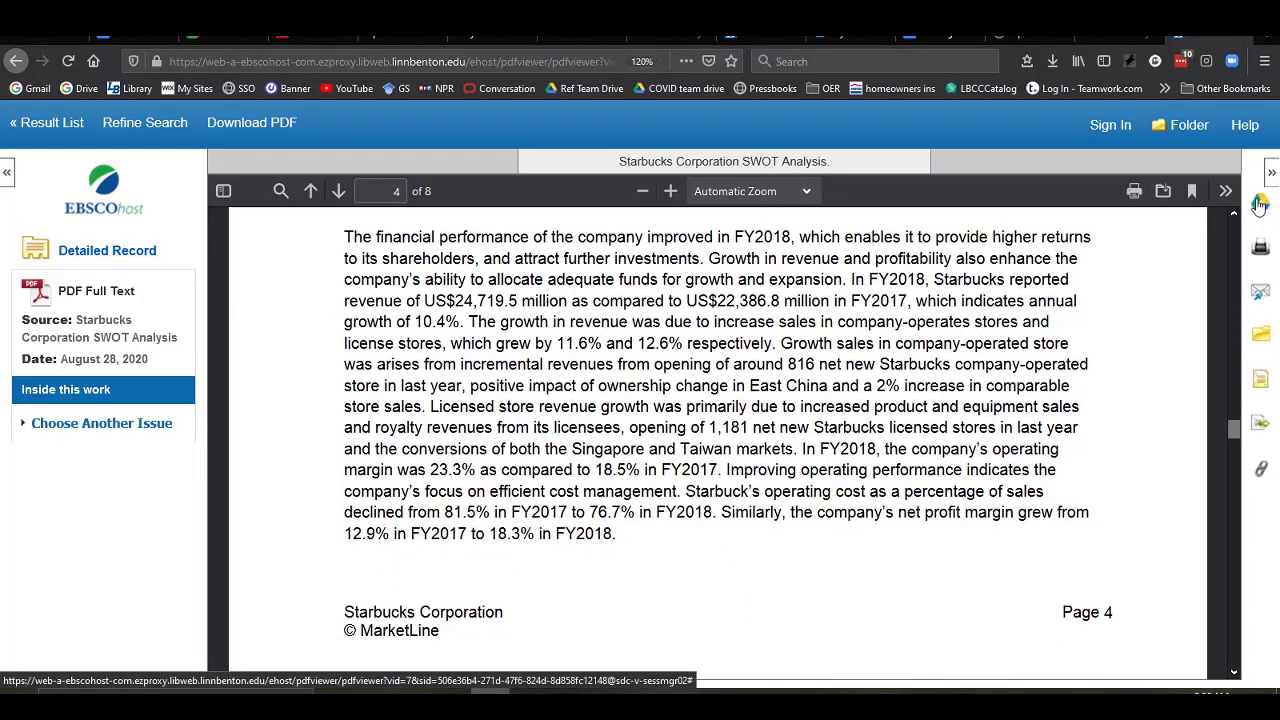
mouse_move(1260, 205)
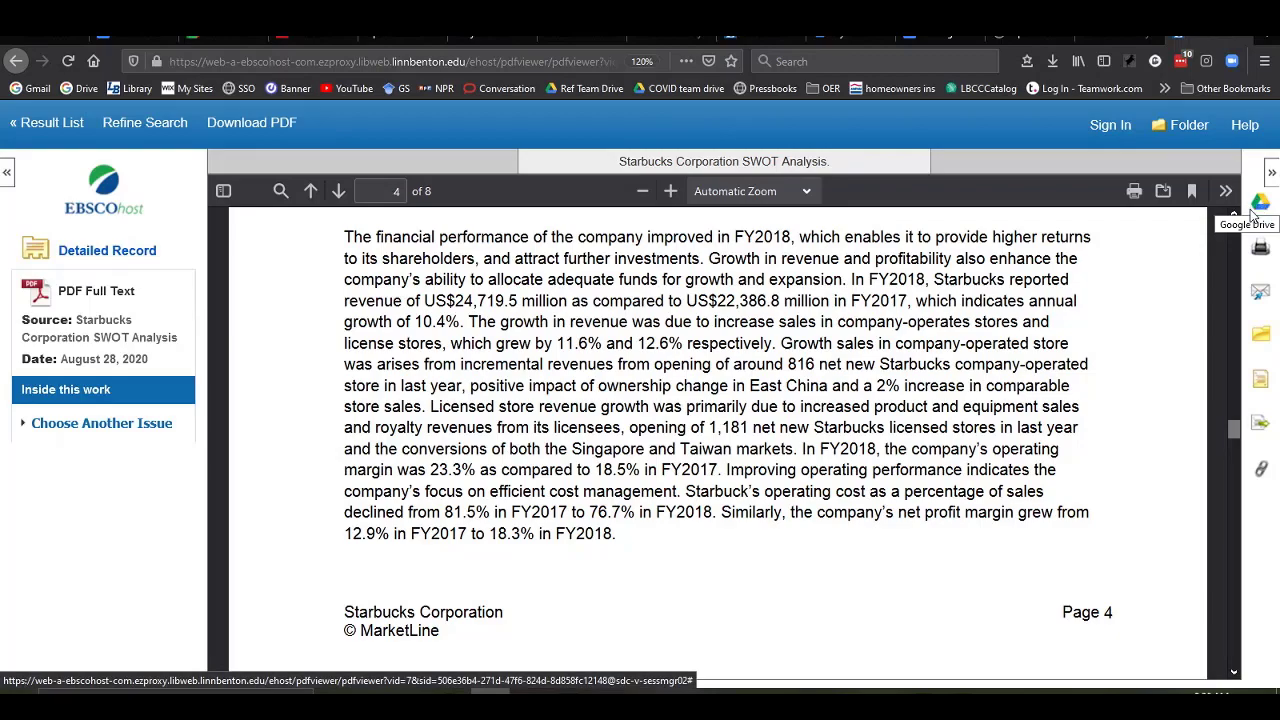
mouse_move(1257, 293)
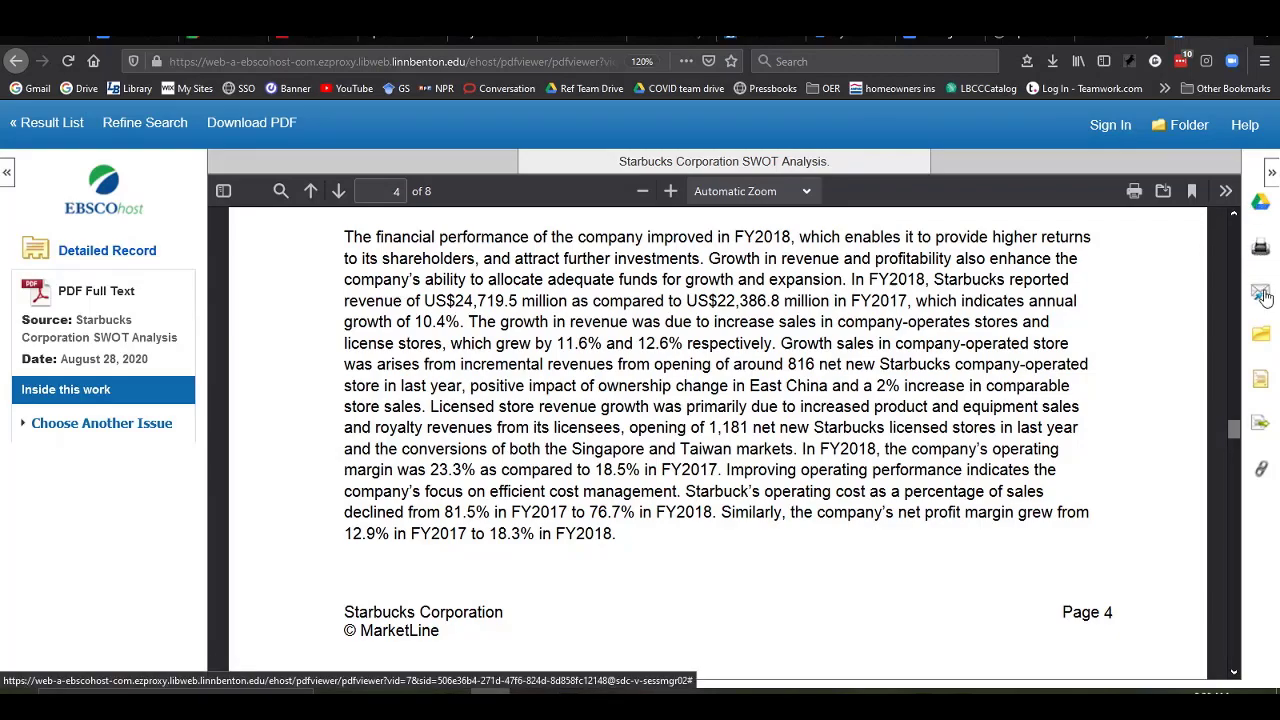
mouse_move(1190, 308)
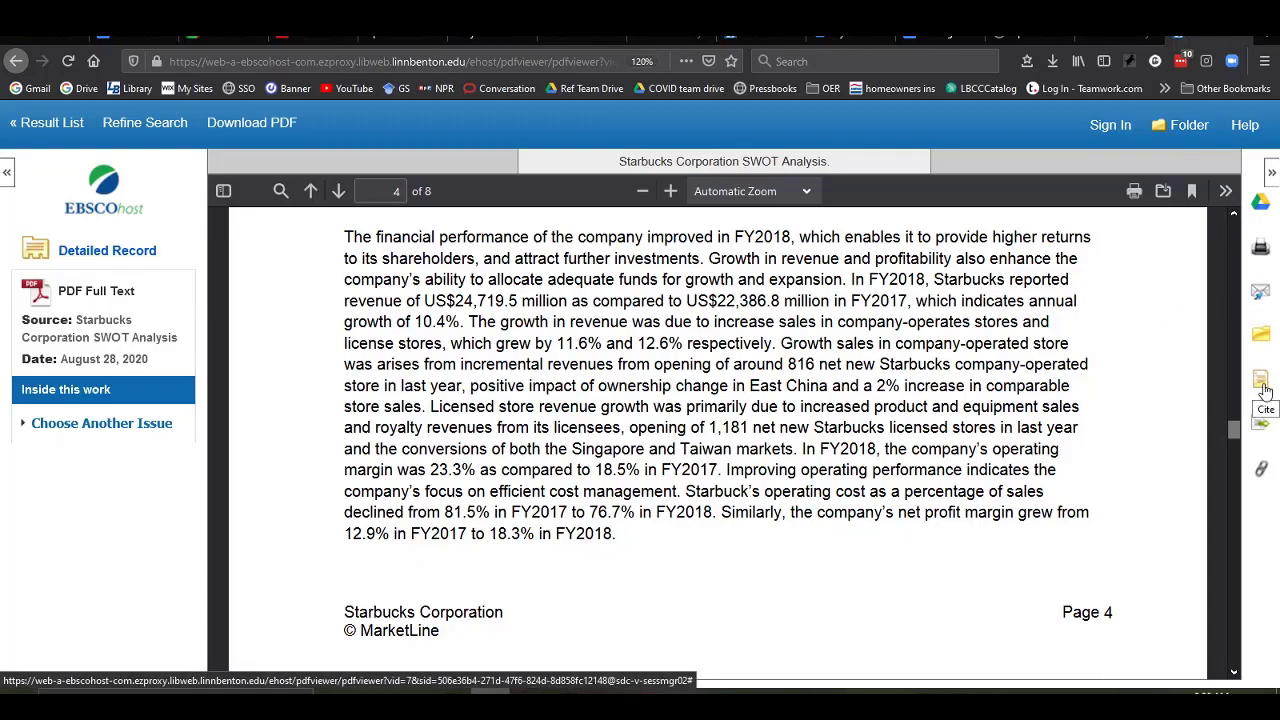
mouse_move(1265, 469)
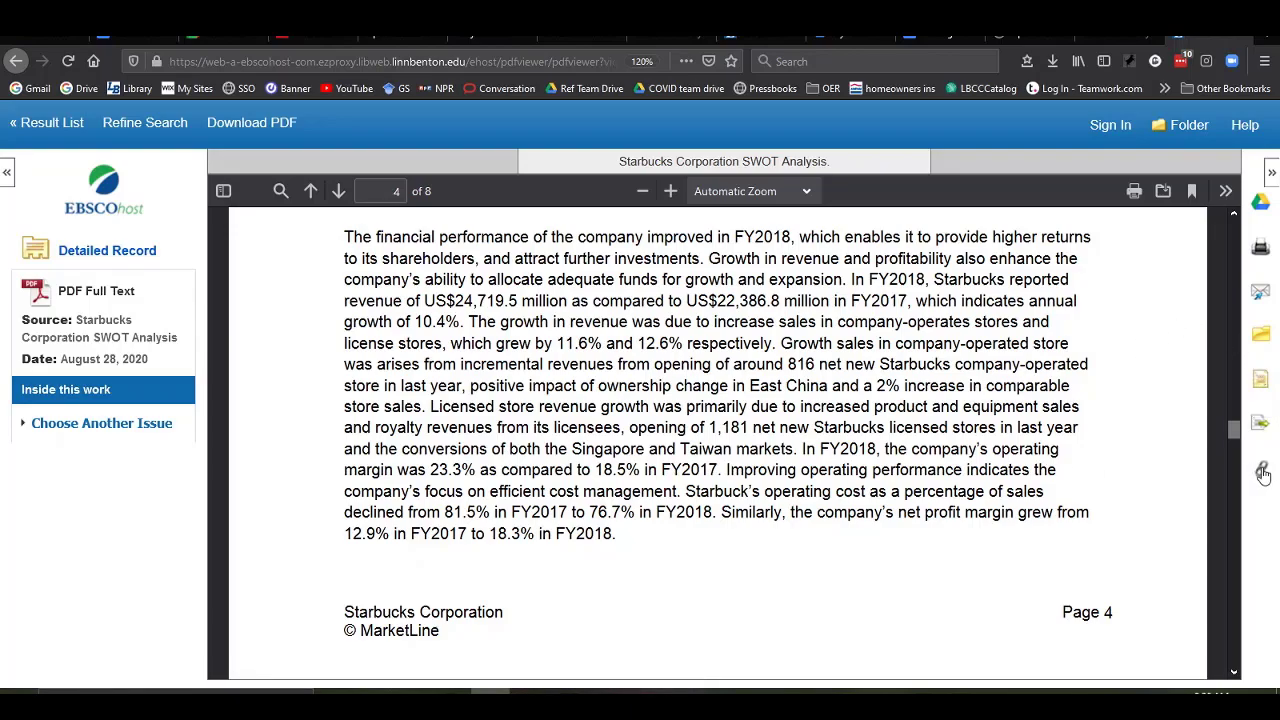
mouse_move(725, 473)
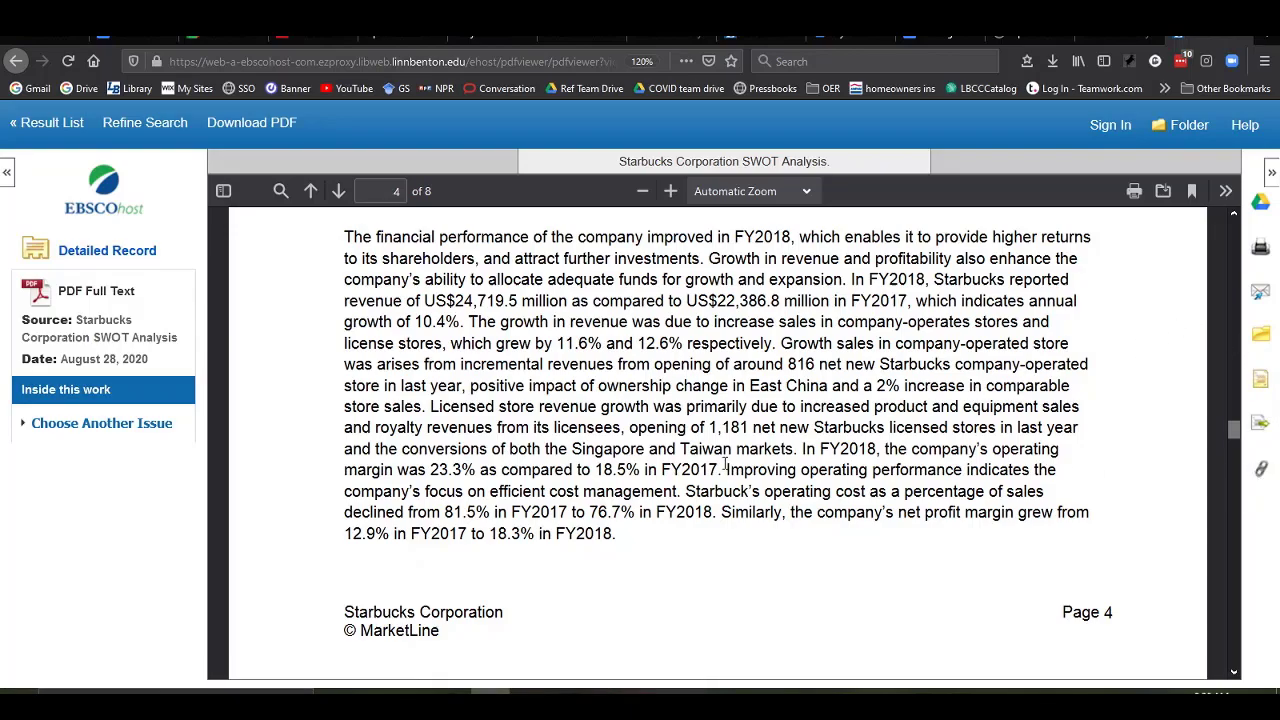